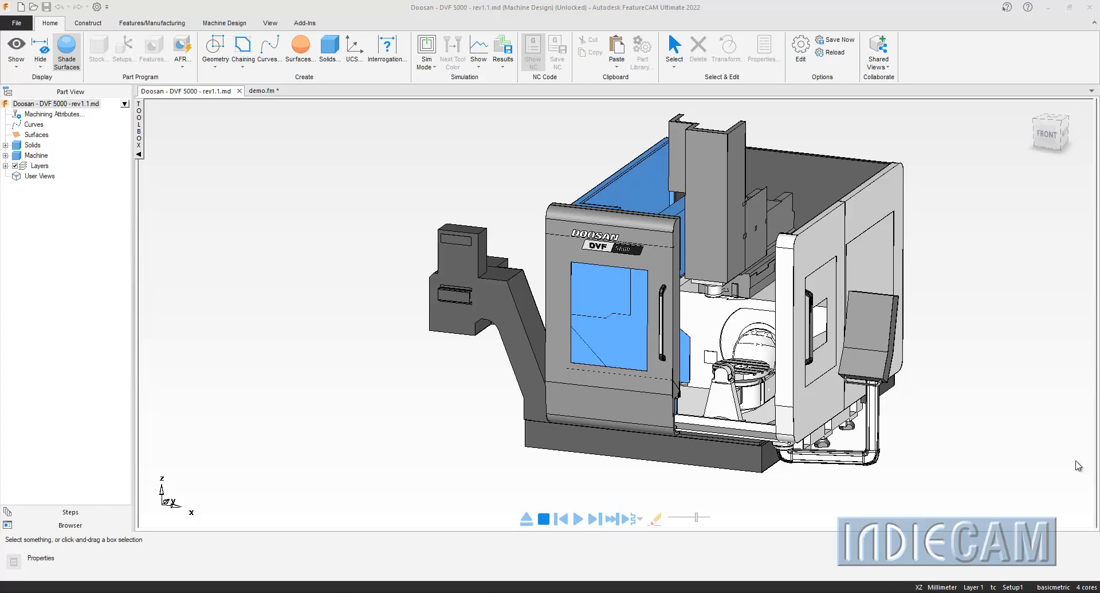
mouse_move(998, 461)
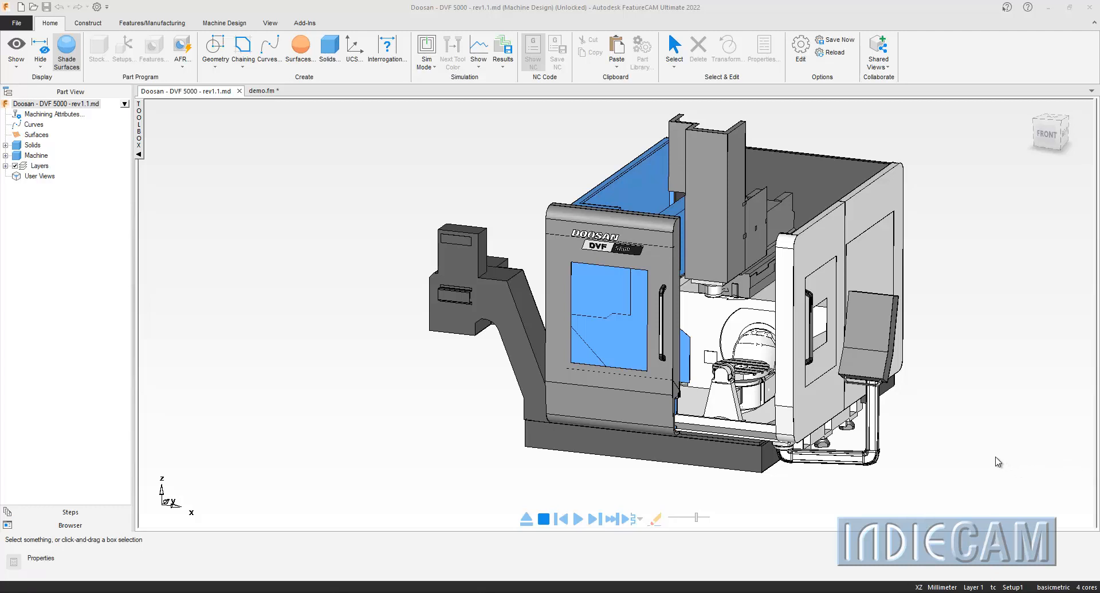
mouse_move(634, 331)
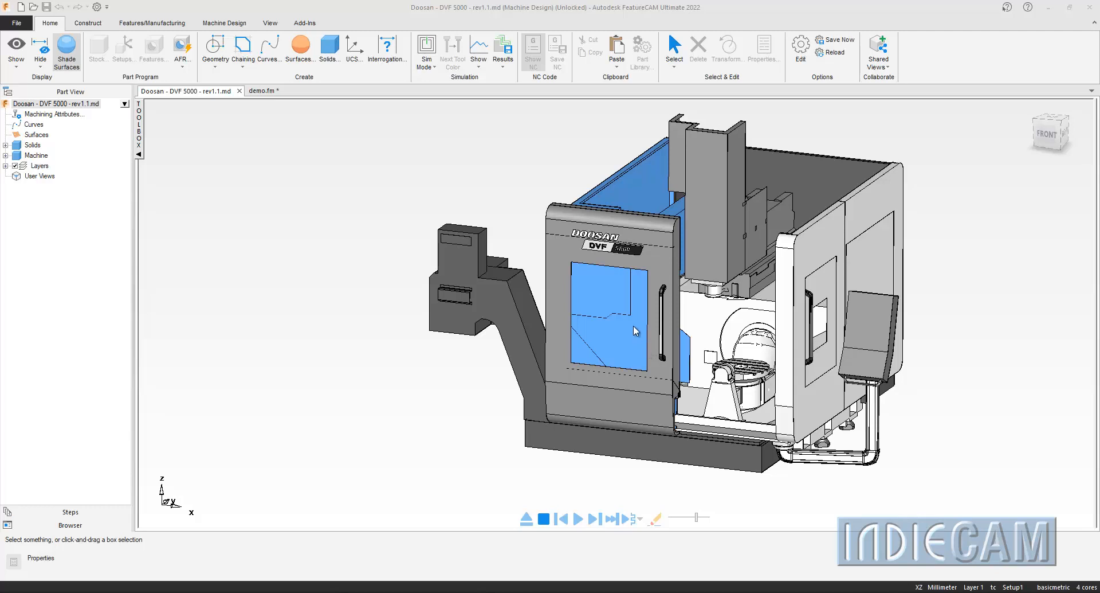
mouse_move(664, 327)
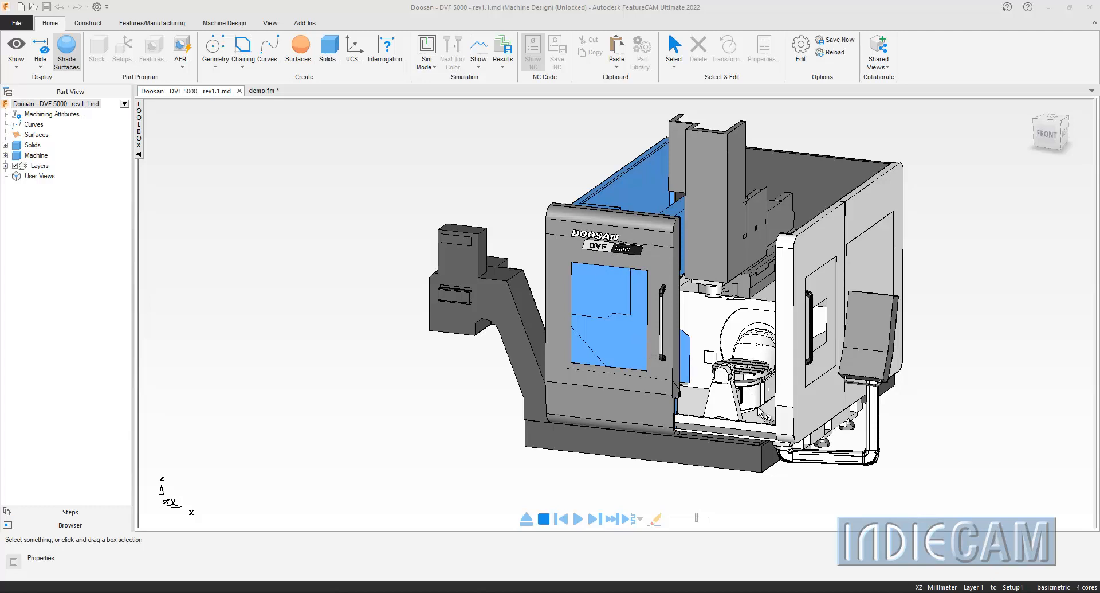
mouse_move(520, 328)
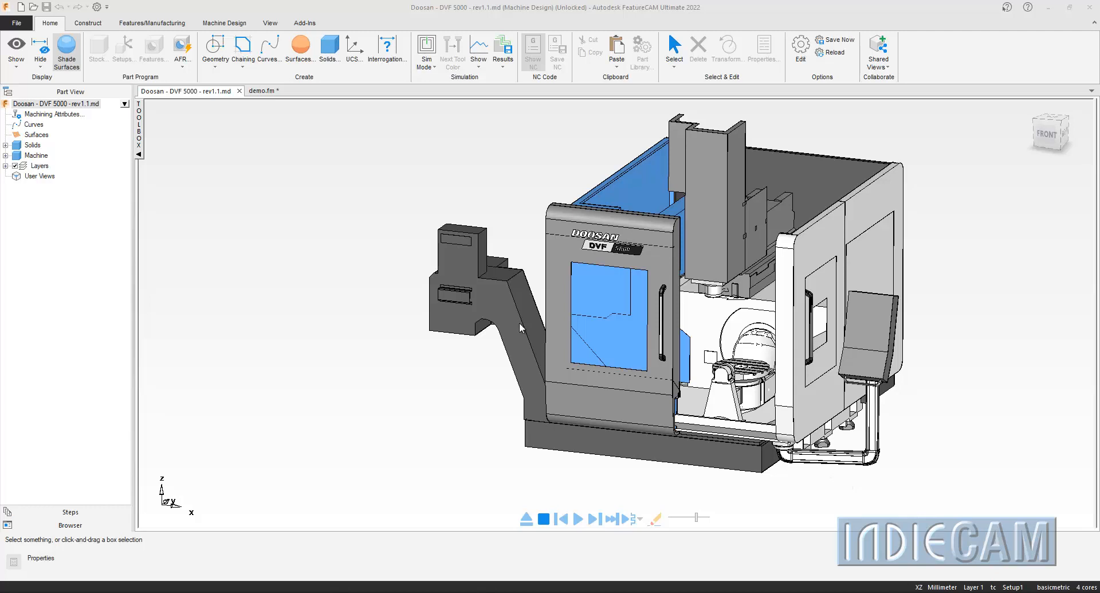
Step: Bring up the Jog Machine window from the Machine Design tools
click(224, 23)
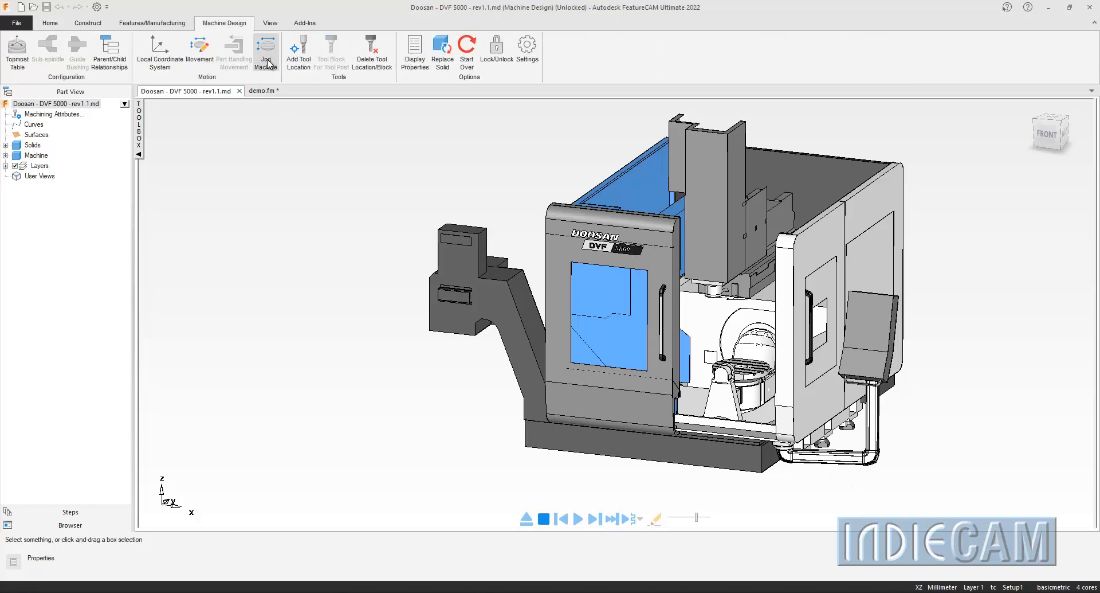
click(265, 53)
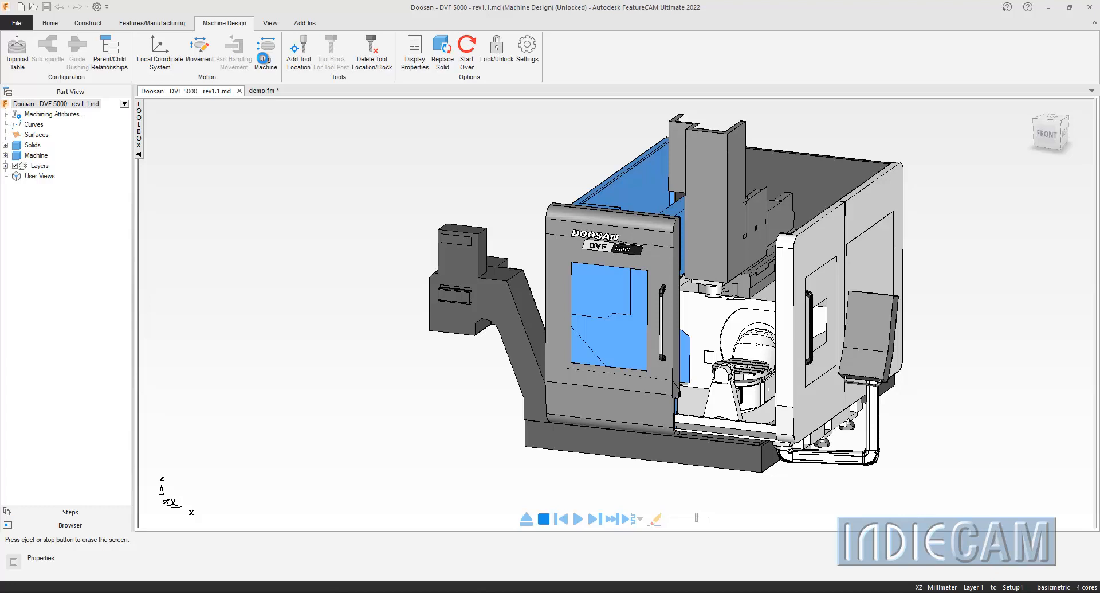
click(265, 52)
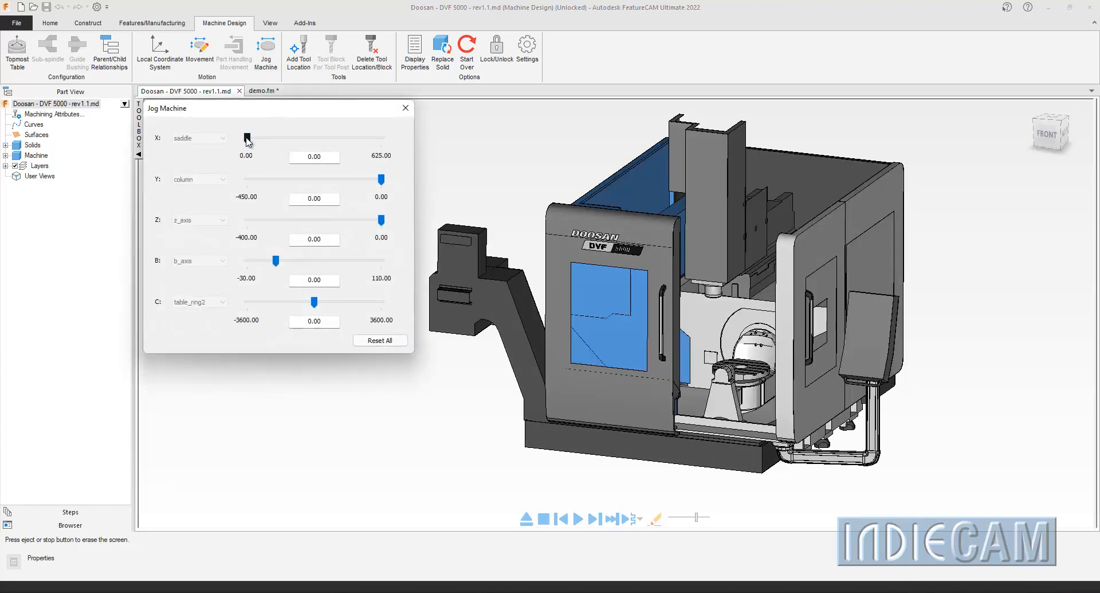
Step: Jog the X, Y, Z, B and C axes, reset all to zero, and return to the demo part
drag(247, 138, 361, 137)
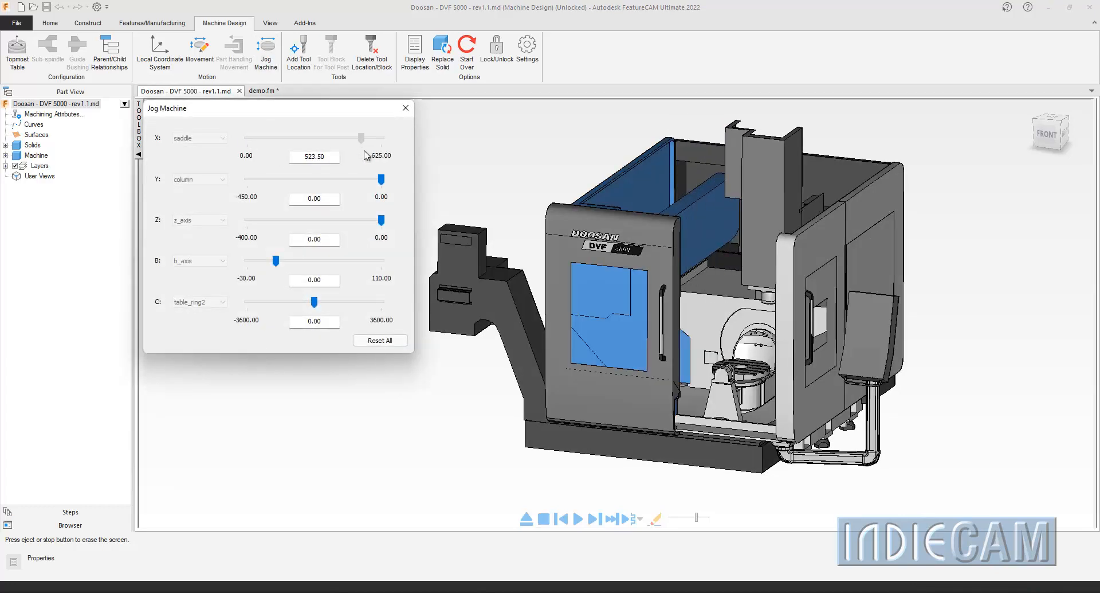
drag(361, 137, 281, 137)
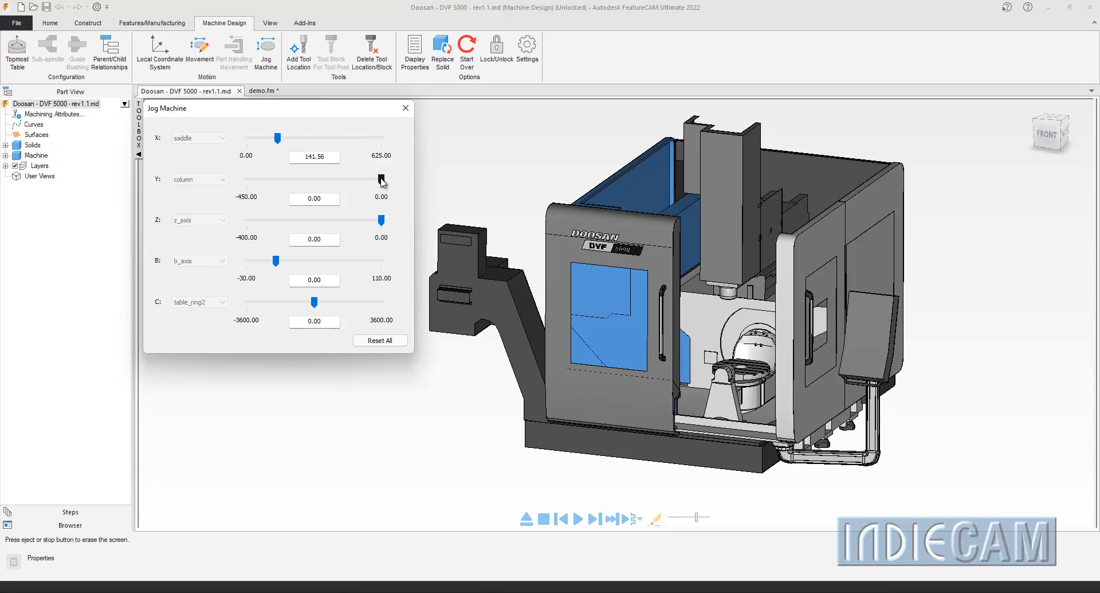
drag(380, 179, 335, 179)
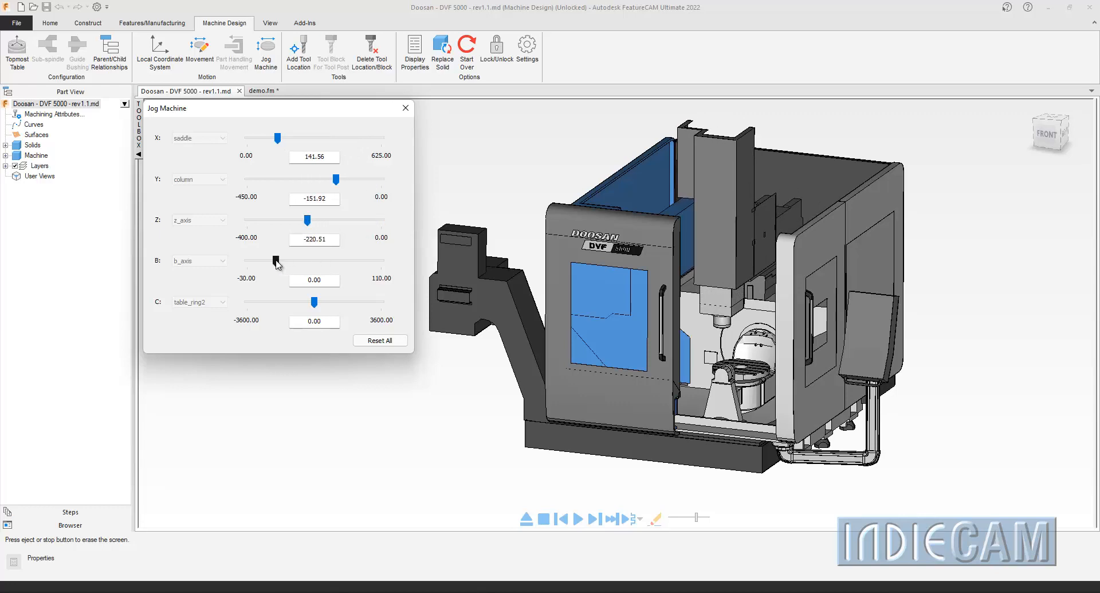
drag(274, 260, 364, 260)
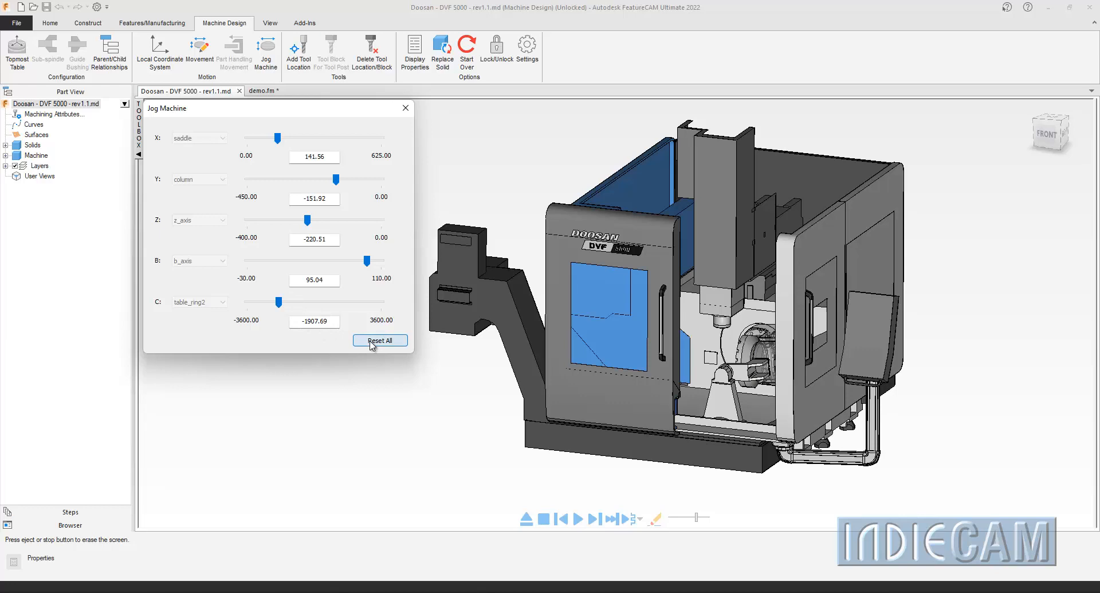
click(379, 340)
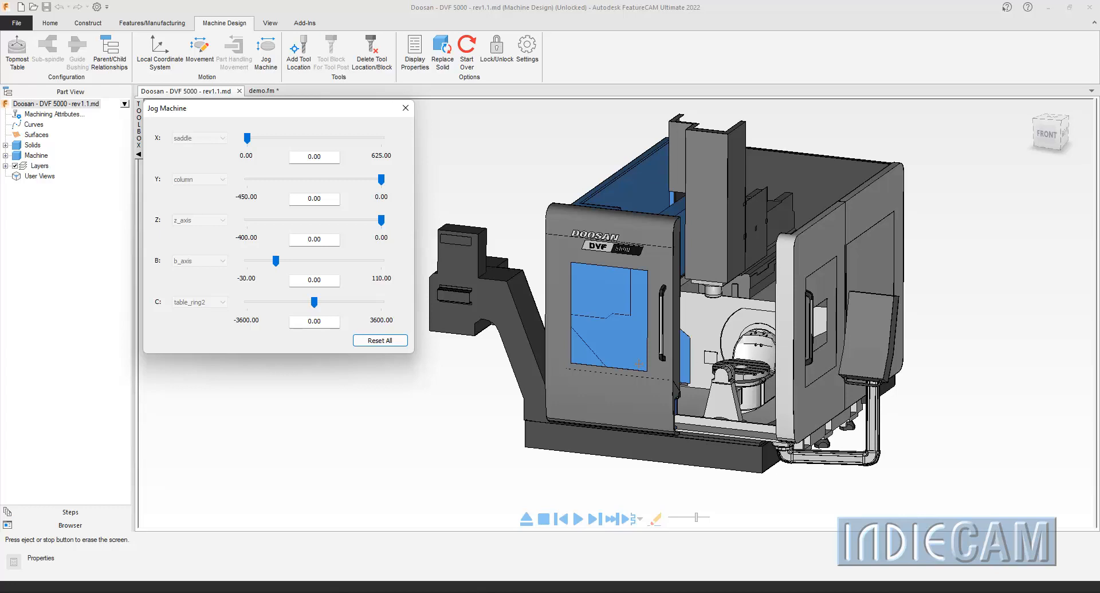
click(264, 91)
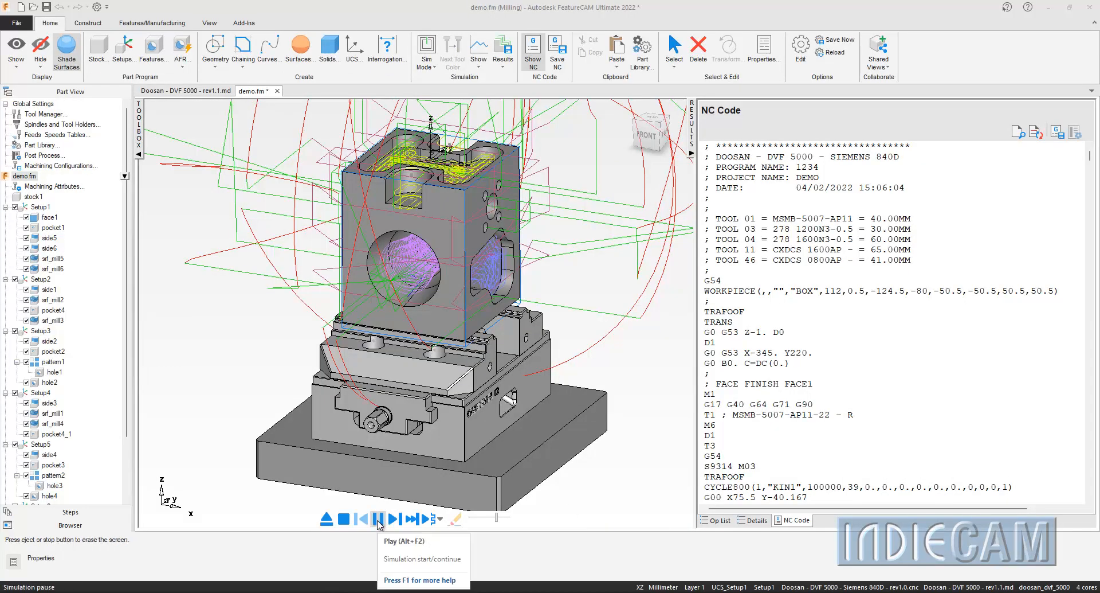
Step: Play the demo part's five-axis toolpath simulation with the Siemens 840D code listed
click(378, 518)
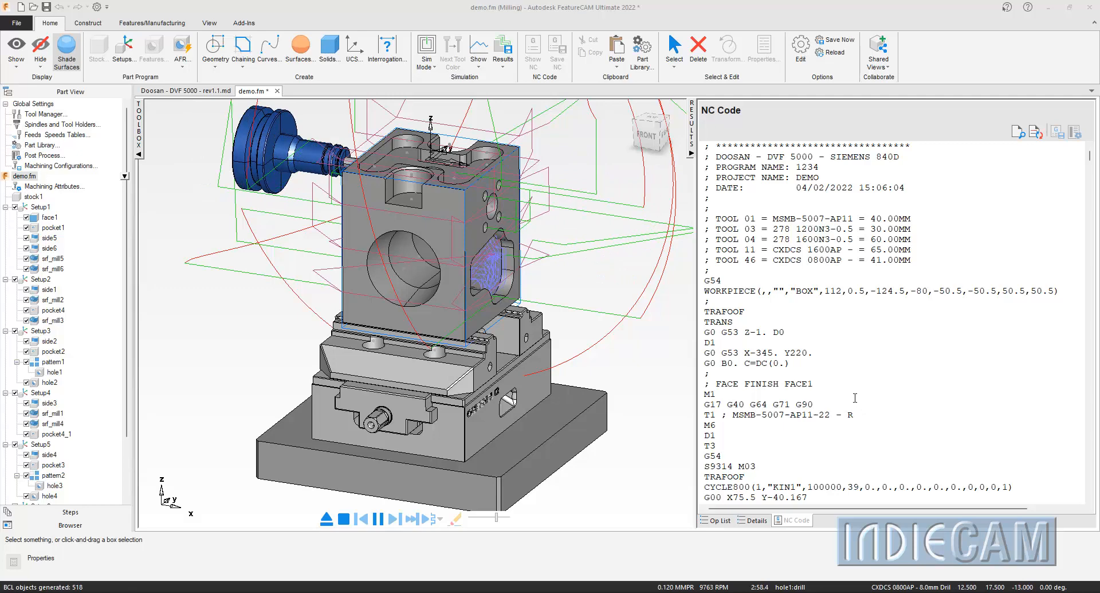
click(398, 518)
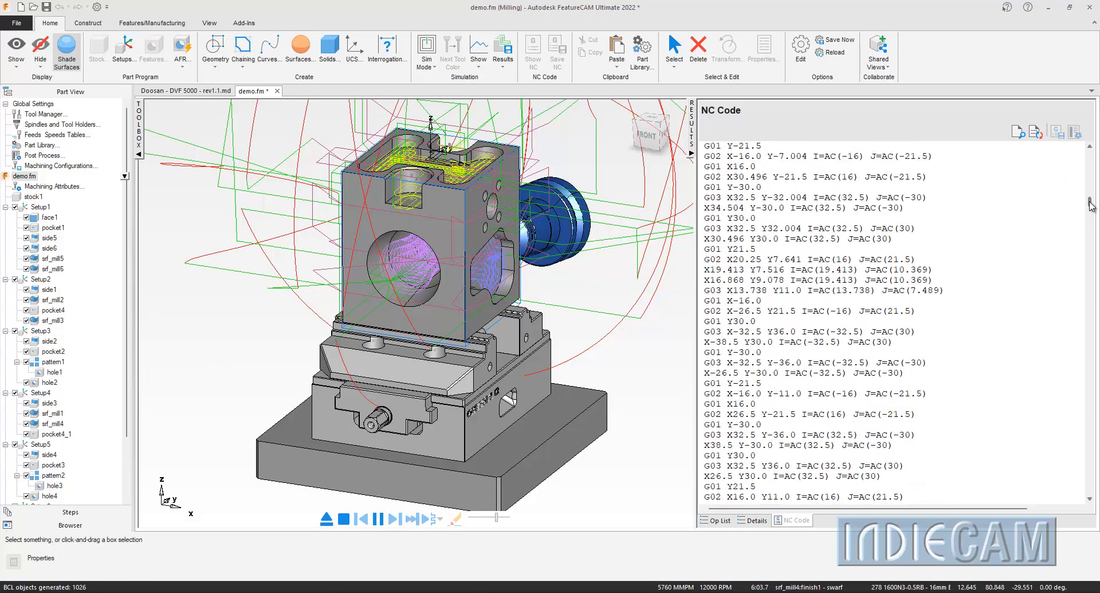
click(533, 44)
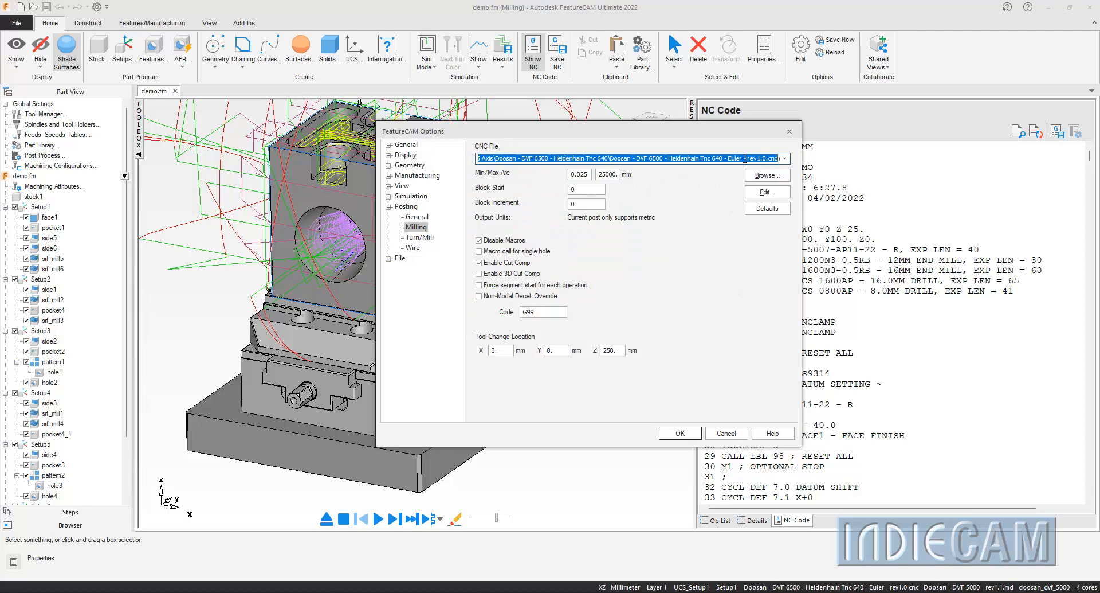
click(679, 432)
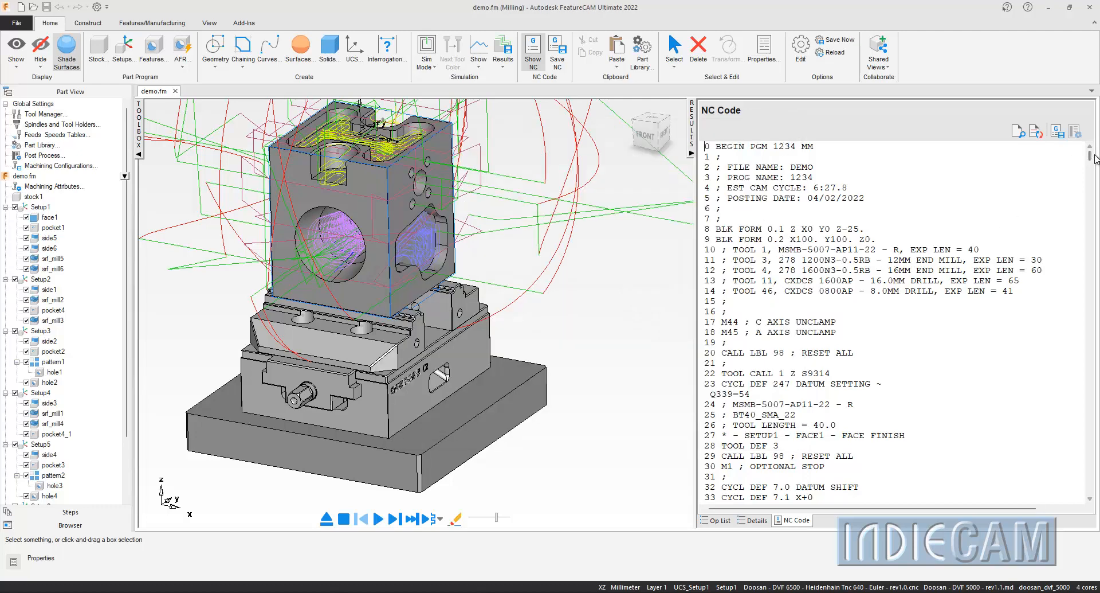
scroll(down, 3)
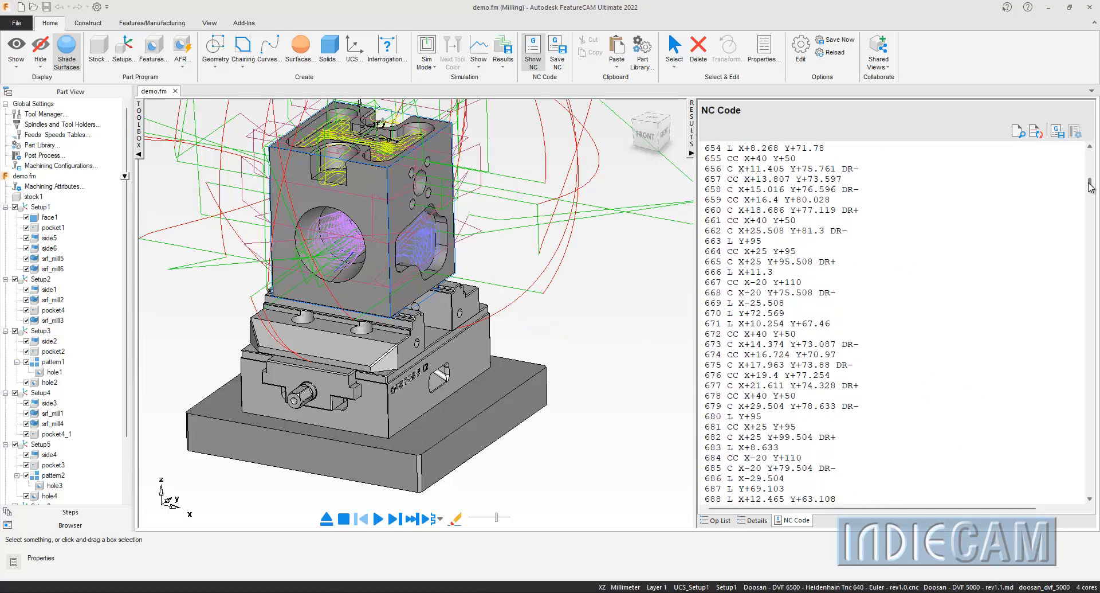
scroll(down, 3)
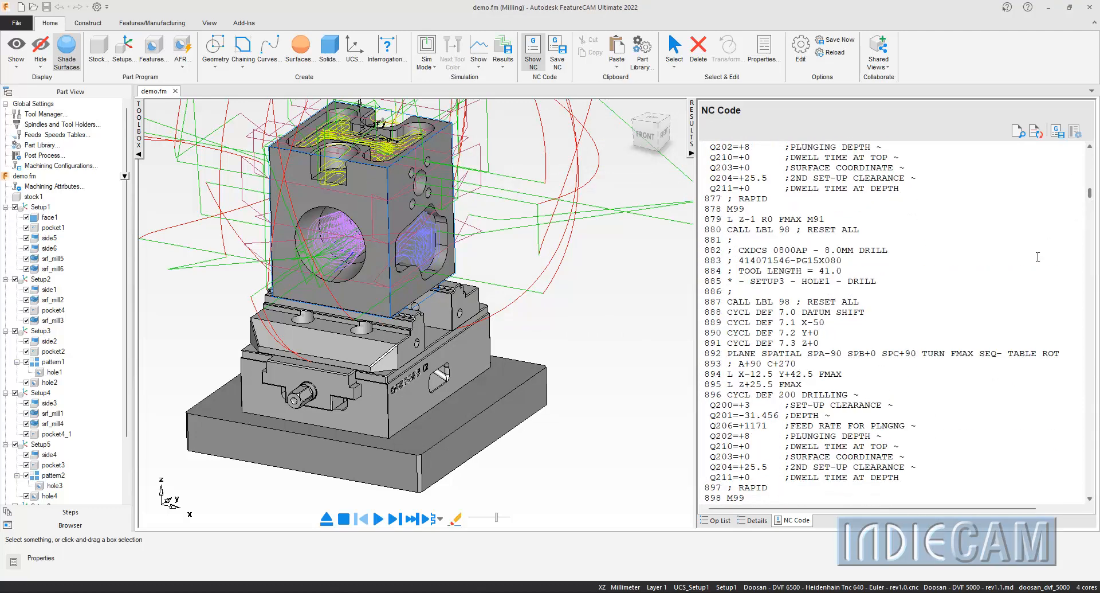
scroll(down, 3)
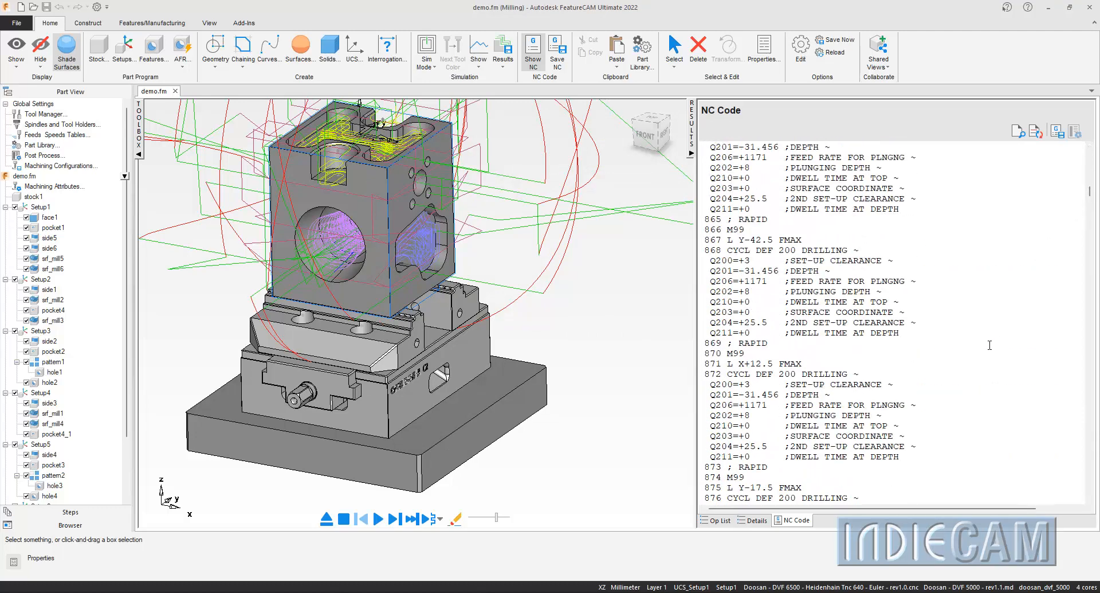
scroll(down, 3)
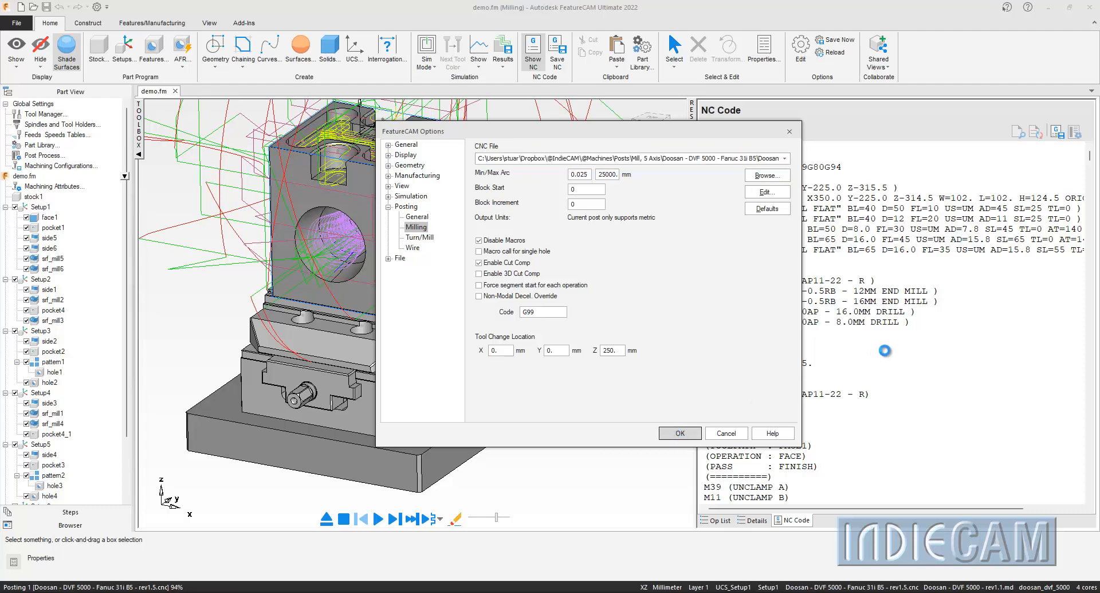
Step: Confirm the Fanuc 31i B5 post, repost the program and start machine simulation
click(677, 432)
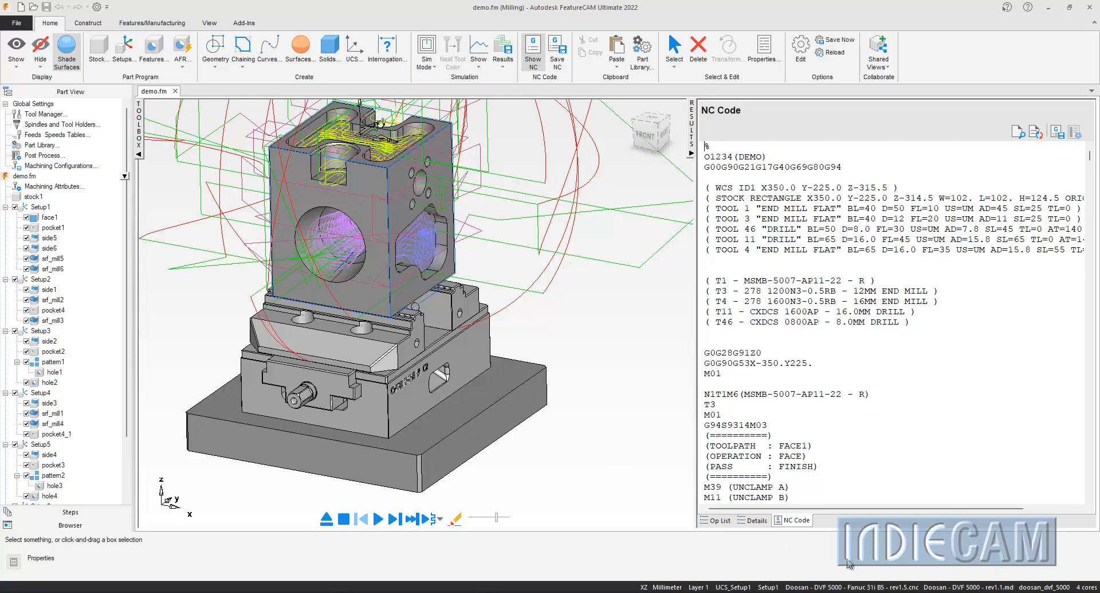
mouse_move(587, 323)
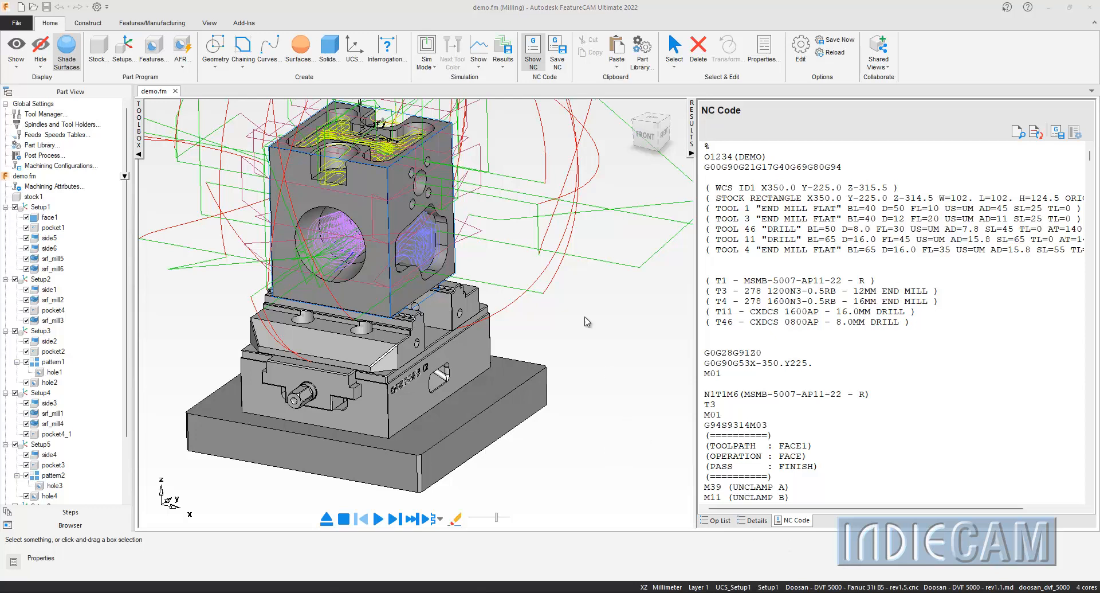
click(426, 50)
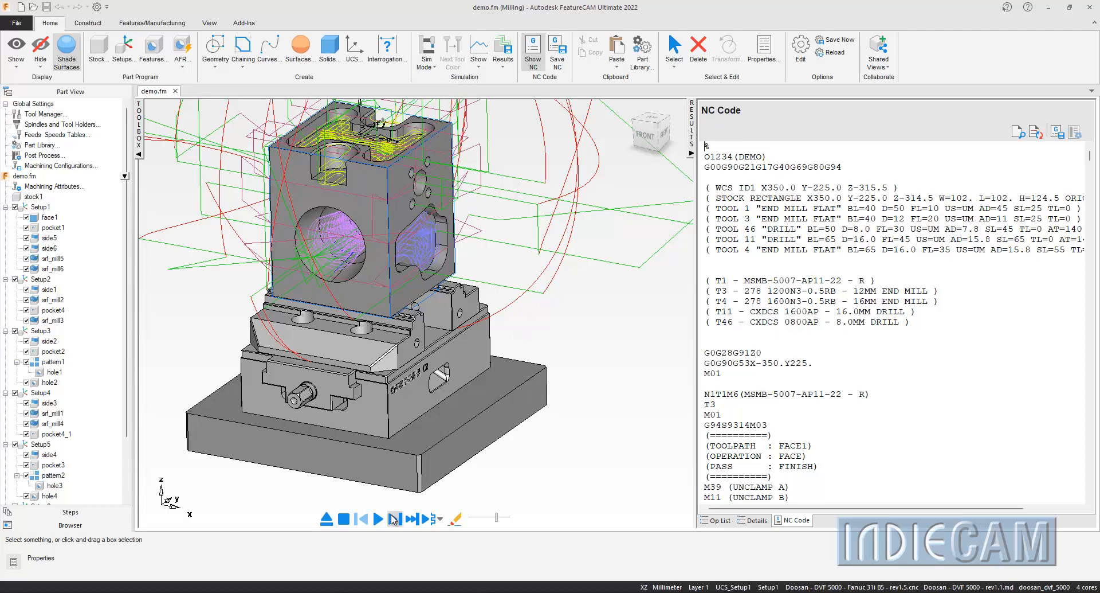
click(377, 519)
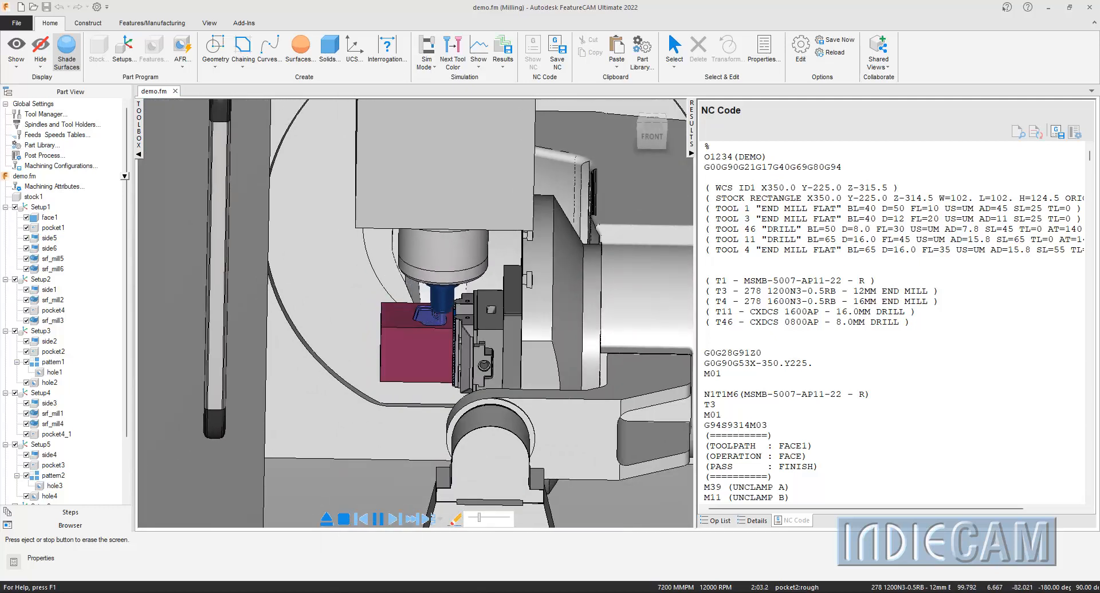
Step: Run the Fanuc machine simulation through pocket roughing and swarf finishing on the DVF 5000
click(381, 518)
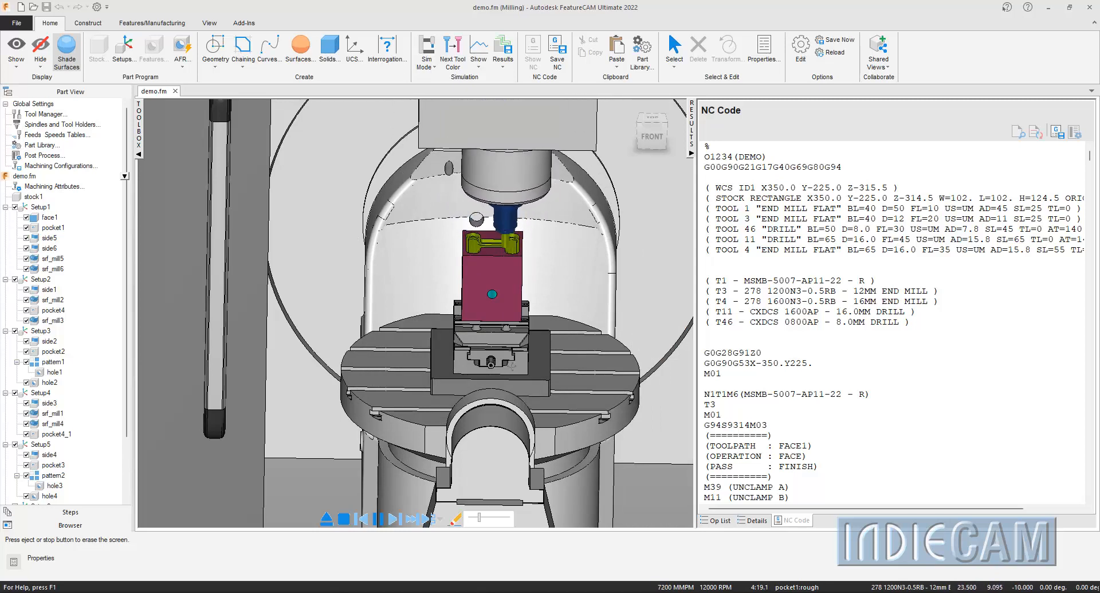
click(396, 518)
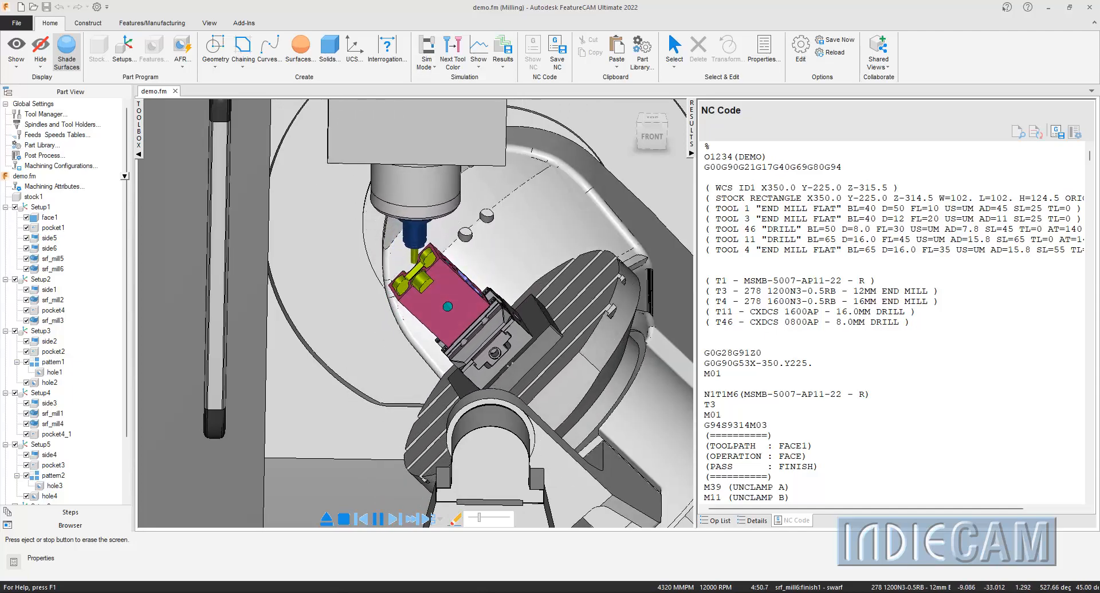
click(399, 518)
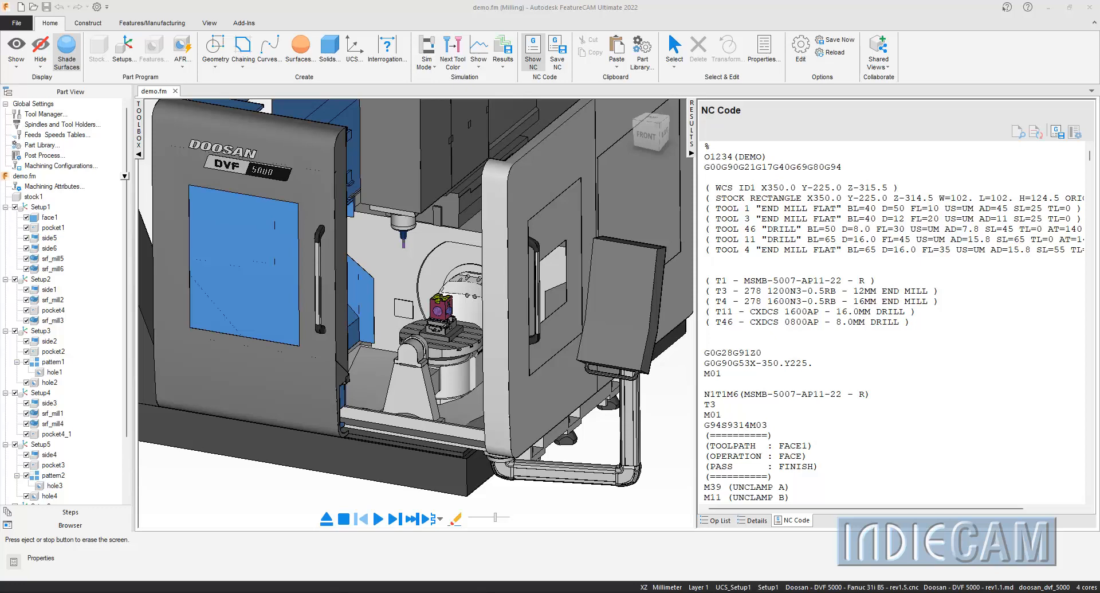
Step: Review the FeatureCAMToVericut export dialog from the Add-Ins macros and close it without exporting
click(243, 23)
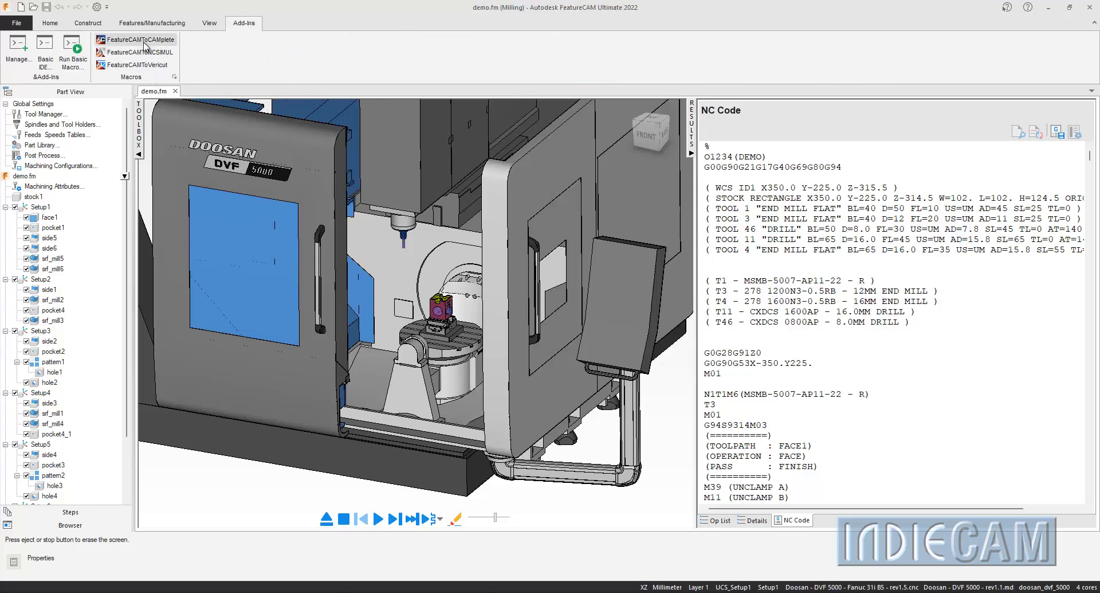
click(137, 39)
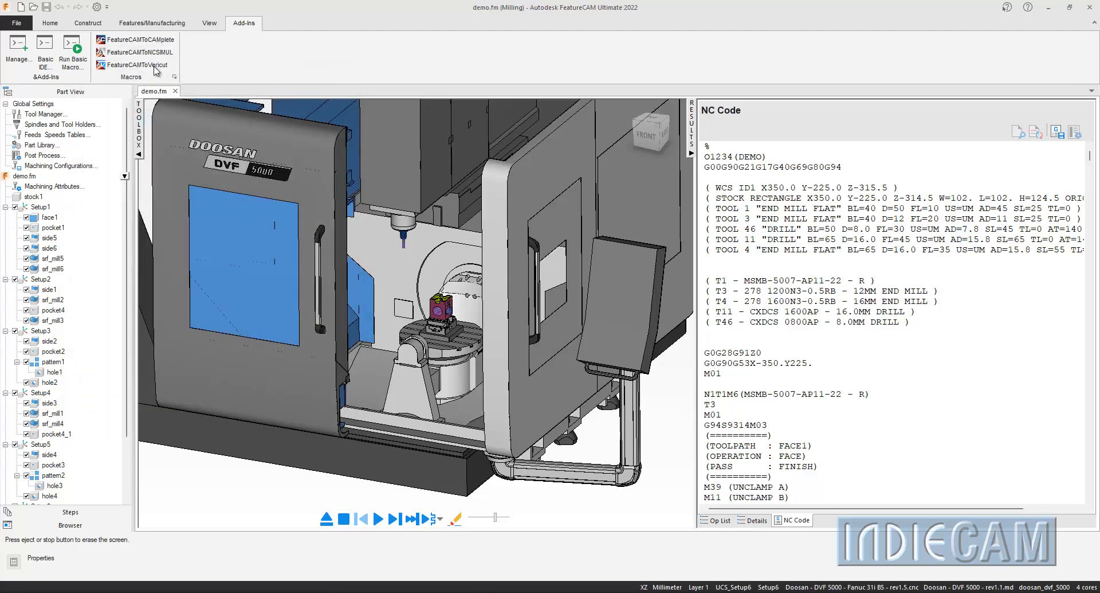
click(139, 64)
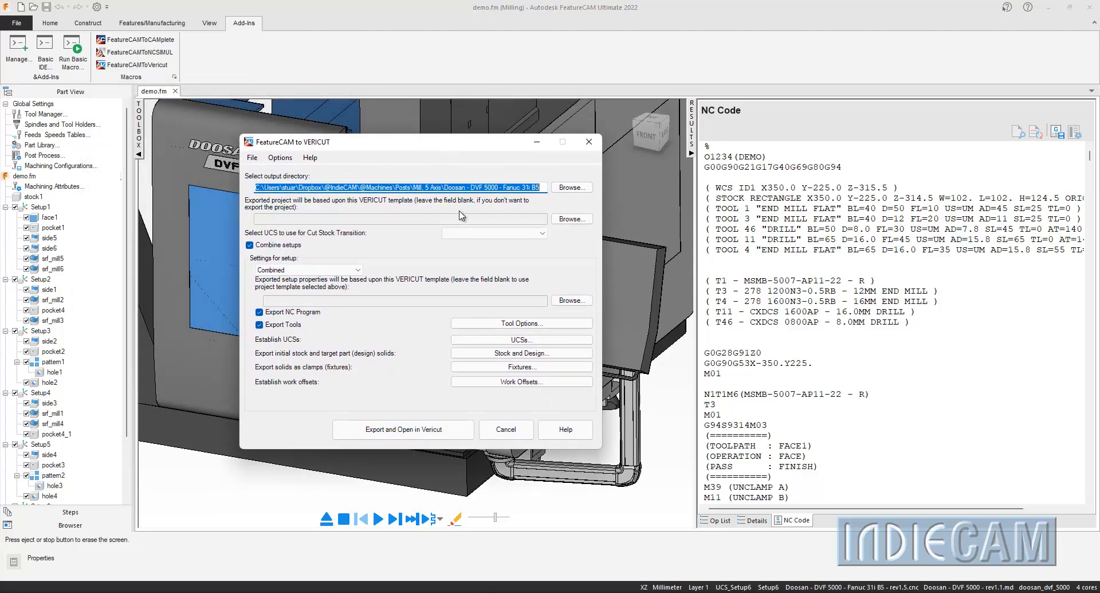
click(491, 233)
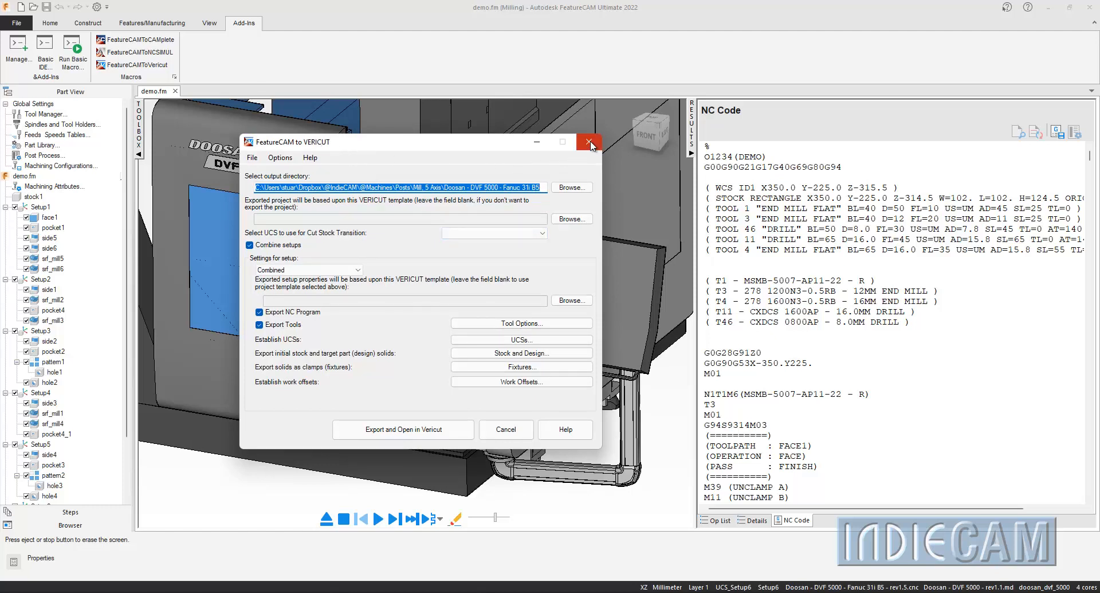
click(588, 142)
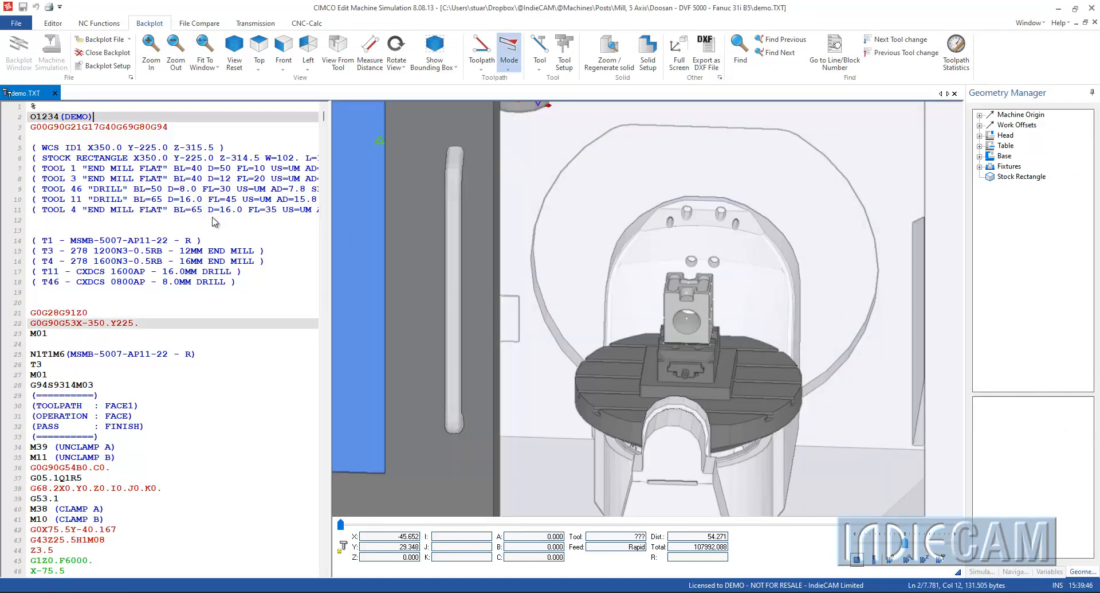
Step: Show the Stock Rectangle's properties (124.5 by 102 by 102) and its context menu
click(1026, 176)
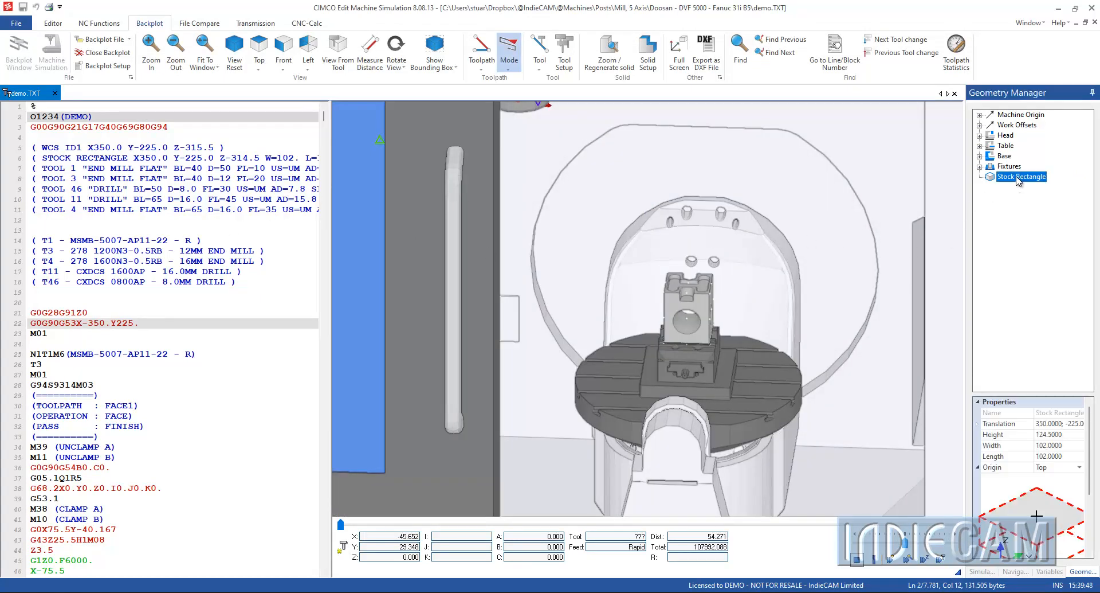
right_click(1022, 177)
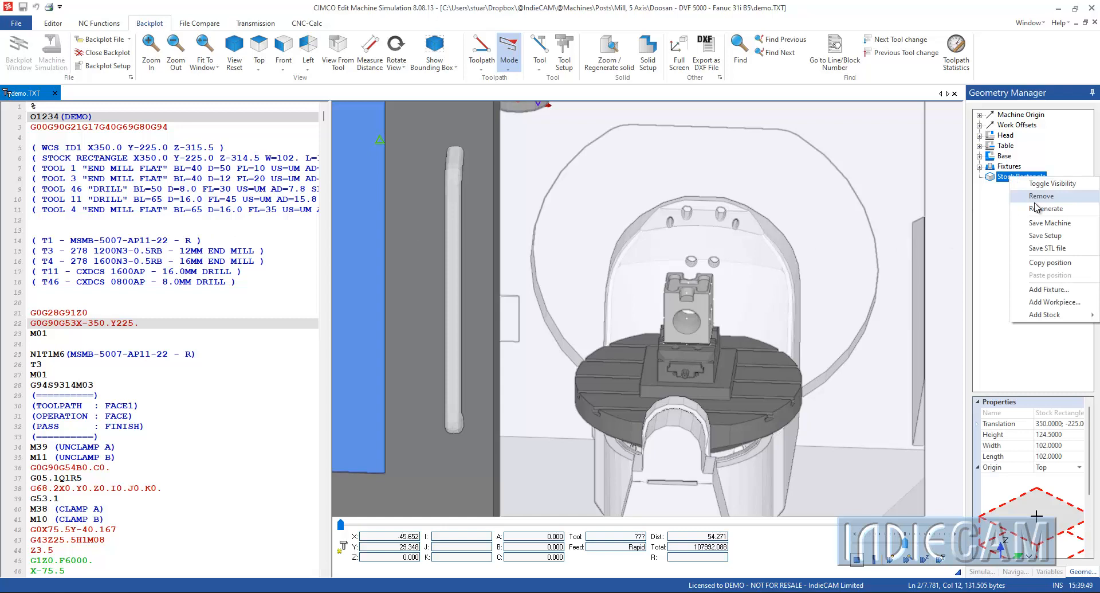